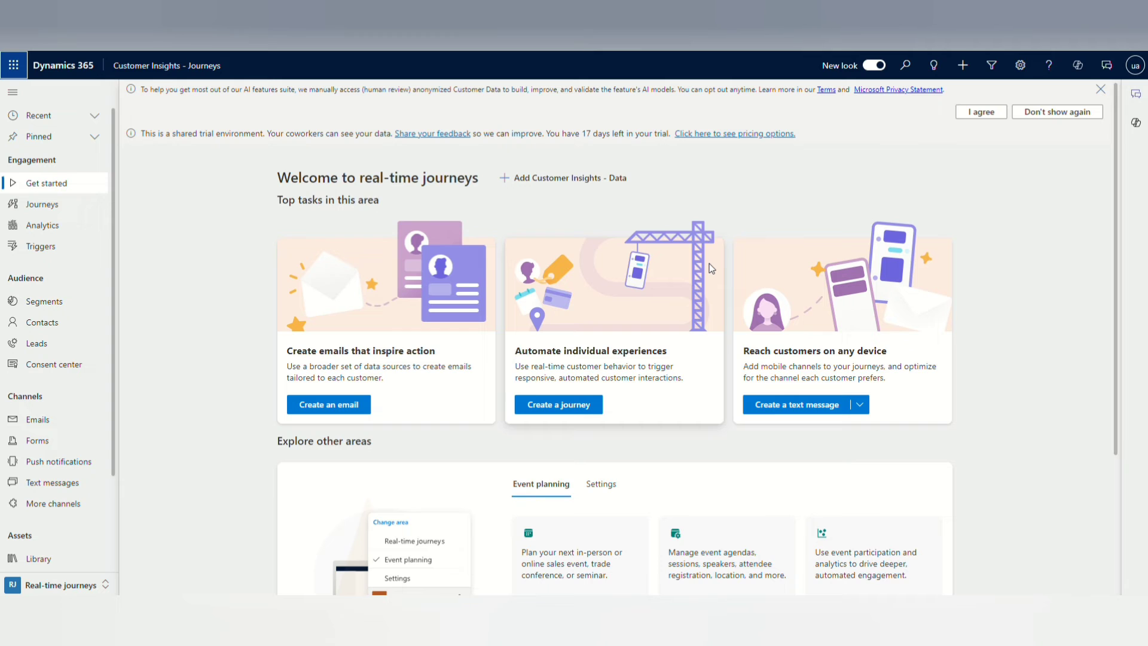
- Show the Segments list under Audience with its eight existing segments
scroll("down", 3)
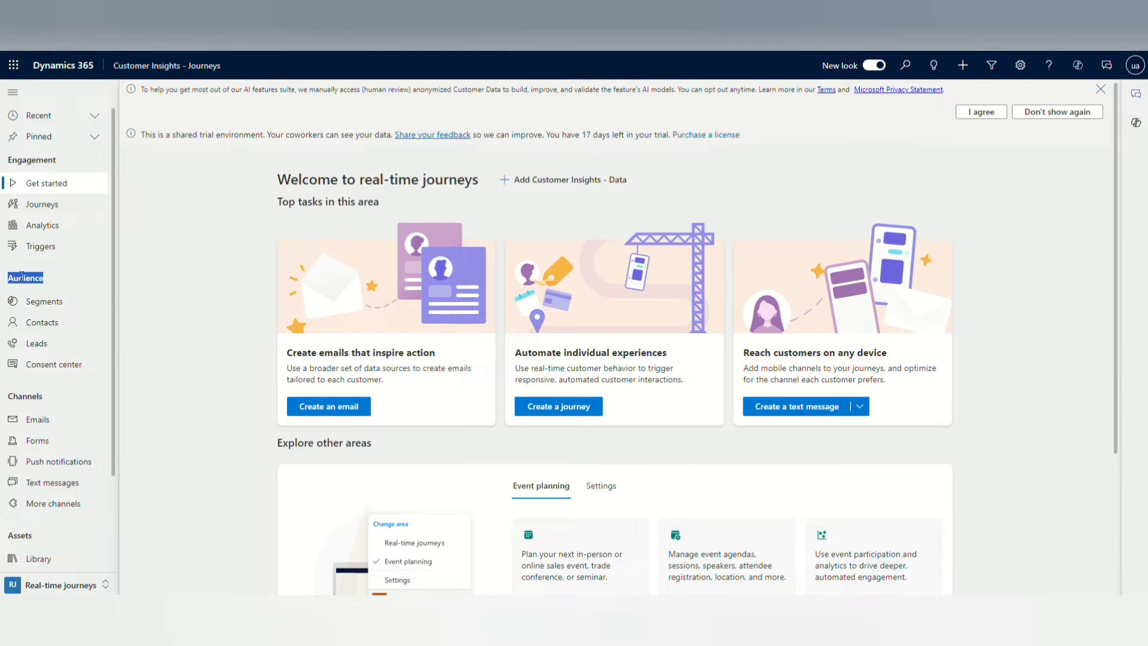
mouse_move(43, 301)
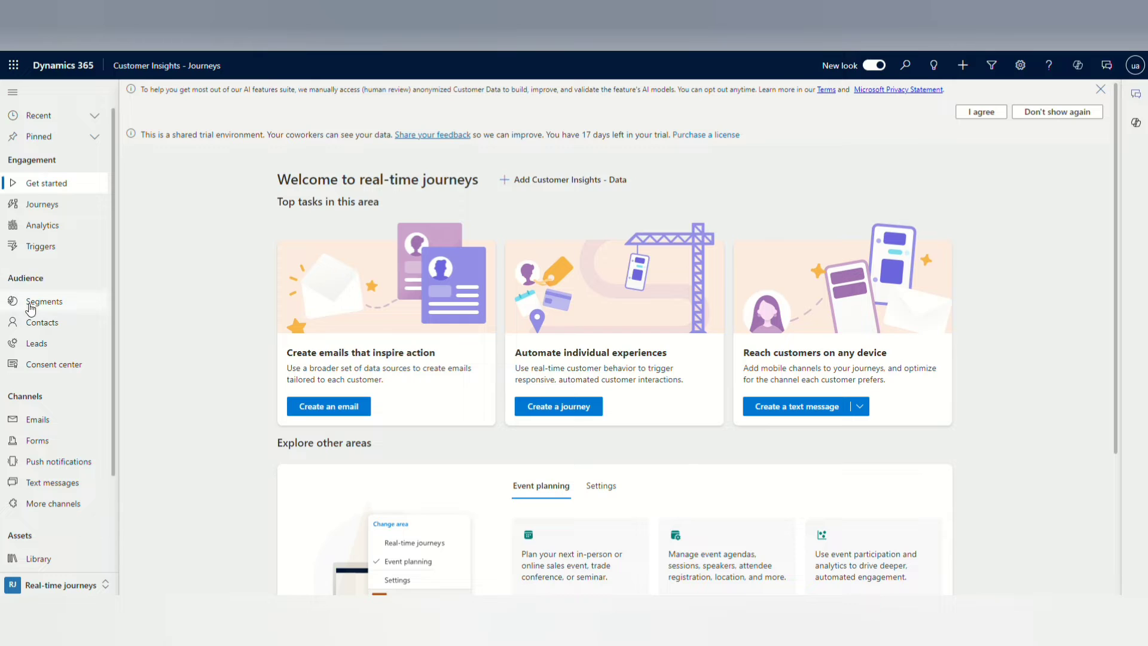
left_click(45, 301)
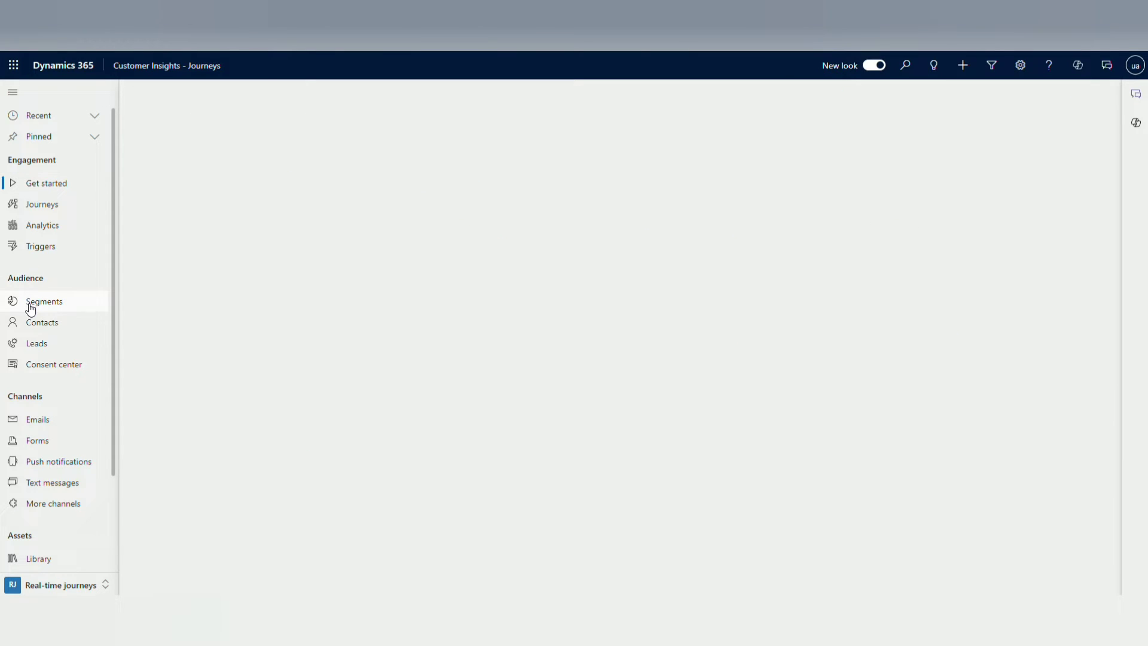
left_click(44, 301)
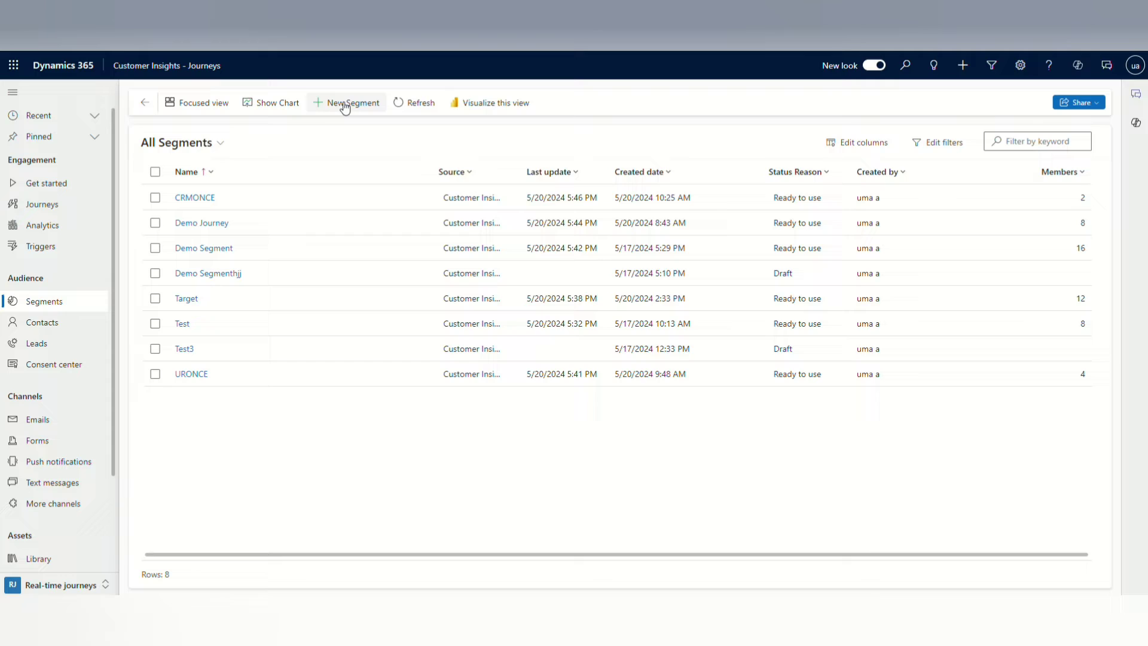
mouse_move(566, 283)
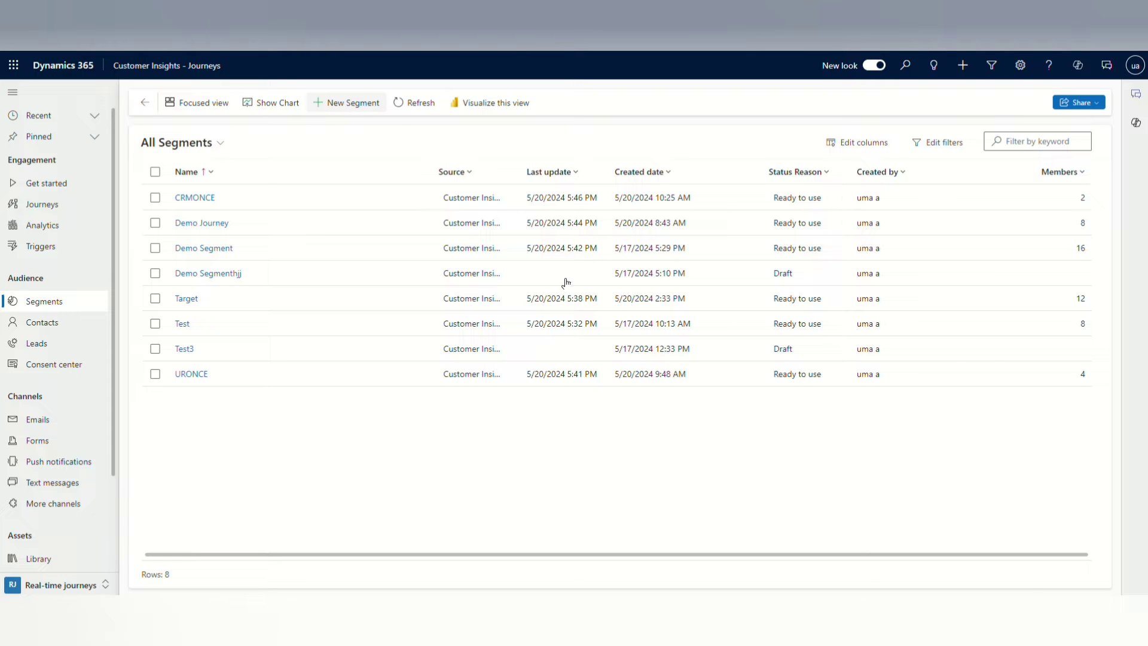
- Start a new segment named CRMONCE DEMO with Contact as the target audience
left_click(350, 102)
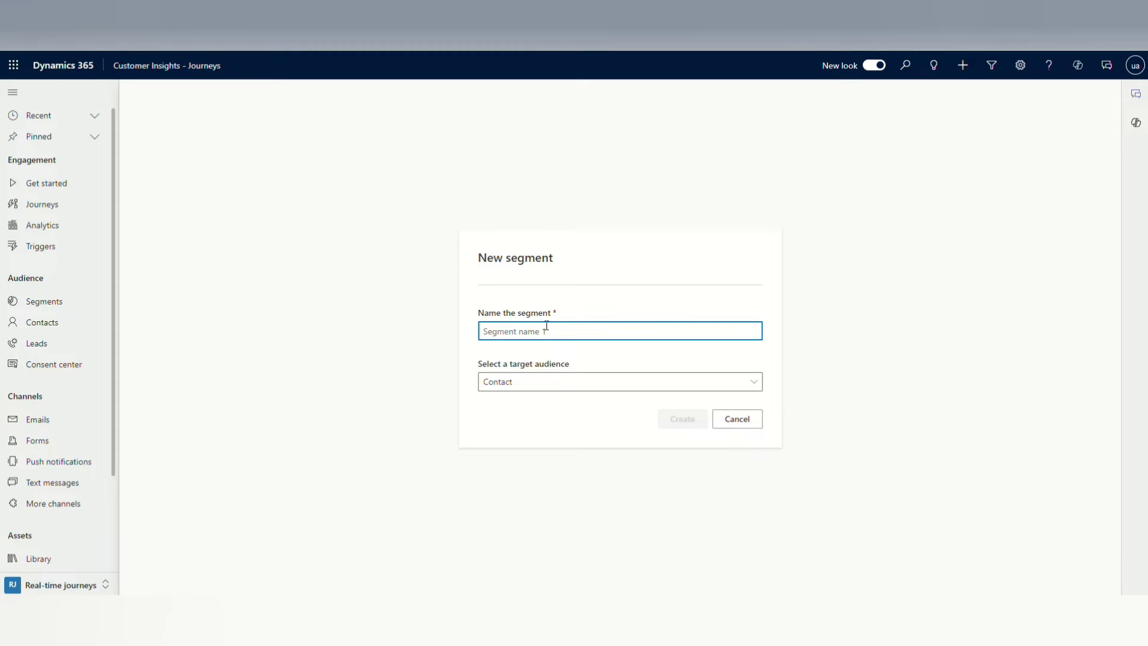
type("CR")
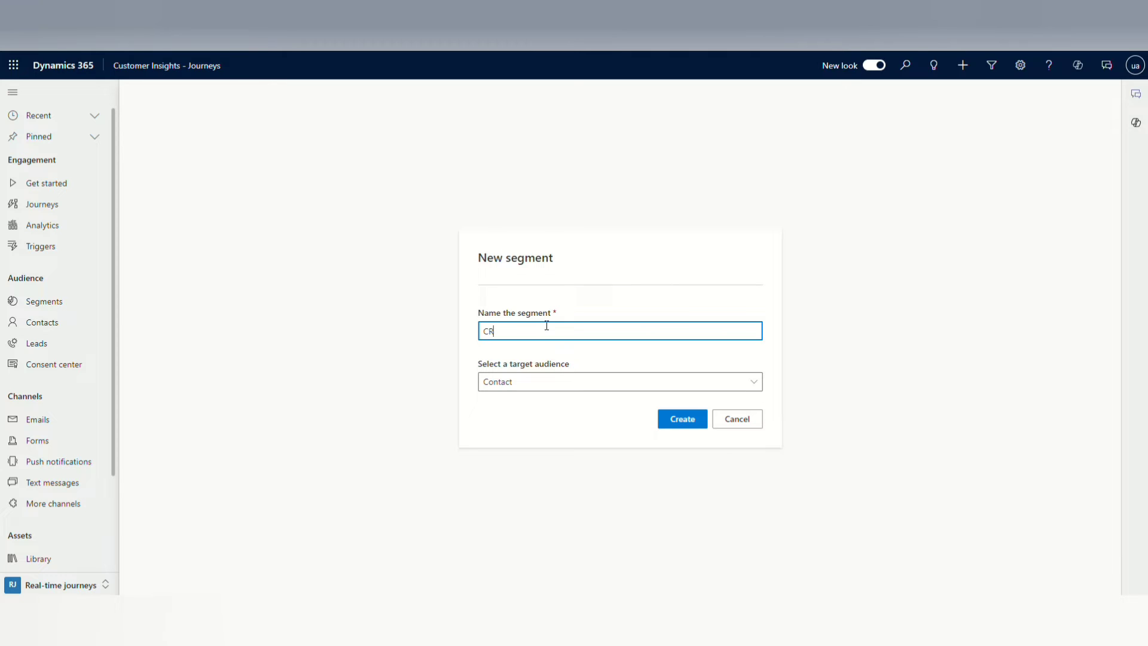
type("MON")
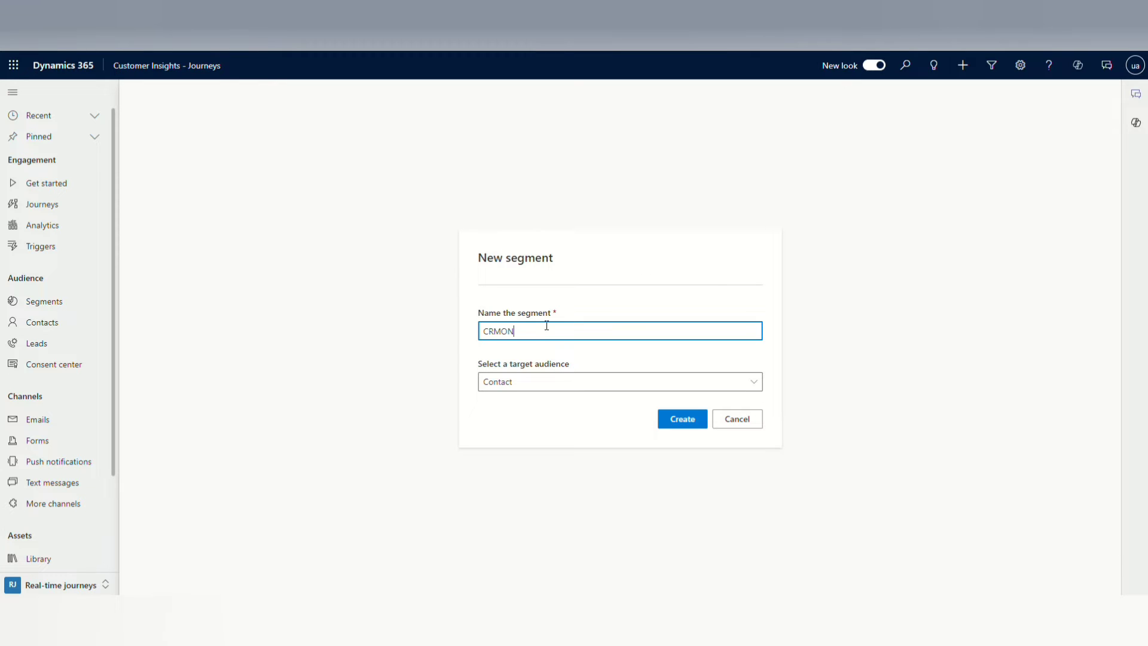
type("CE De")
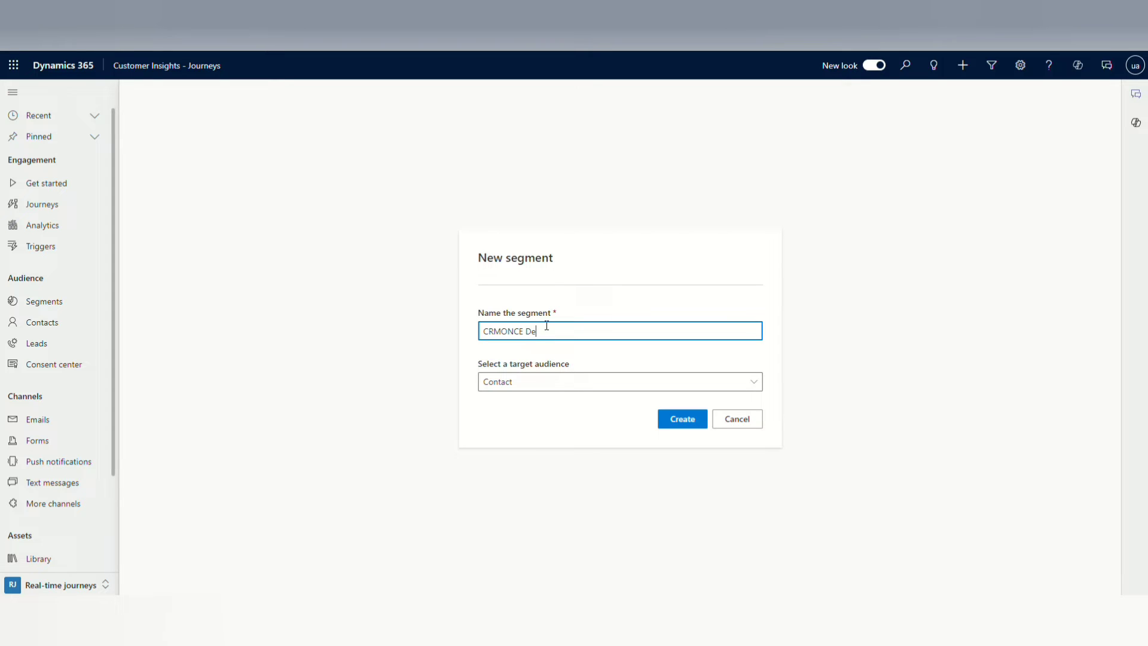
key("Backspace")
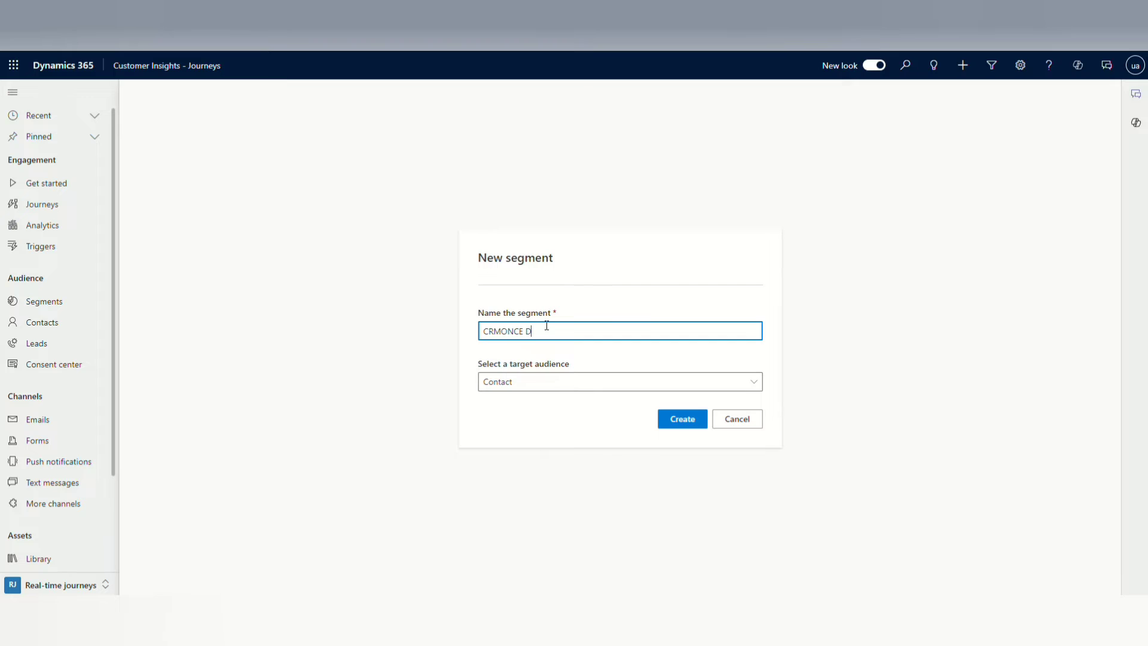
type("EMO")
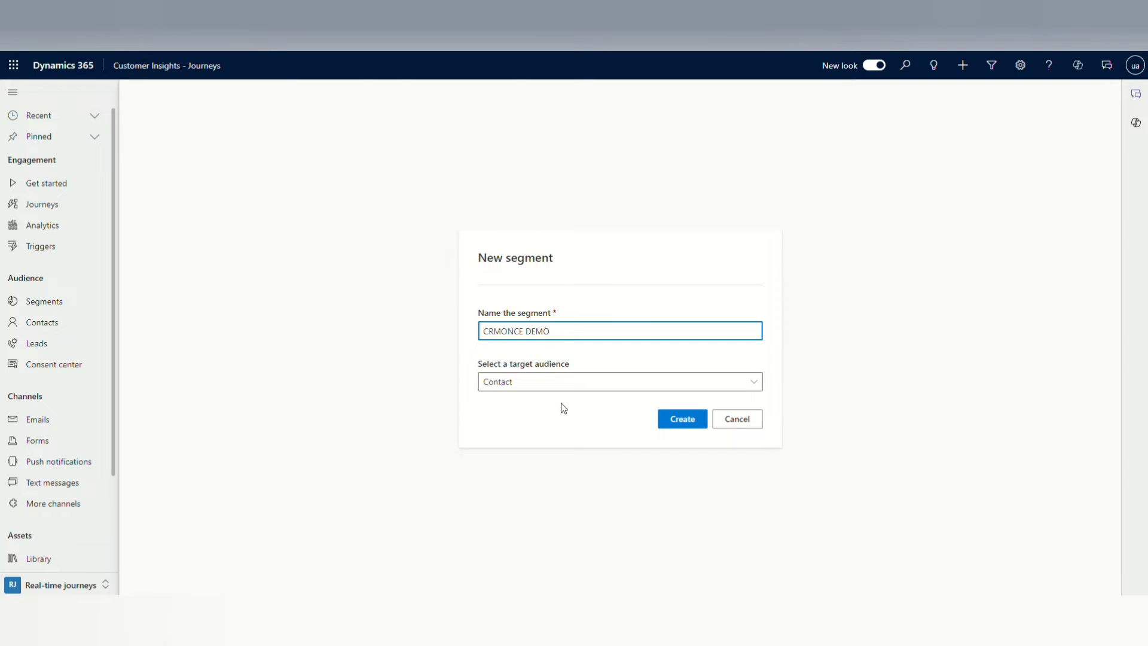
left_click(618, 382)
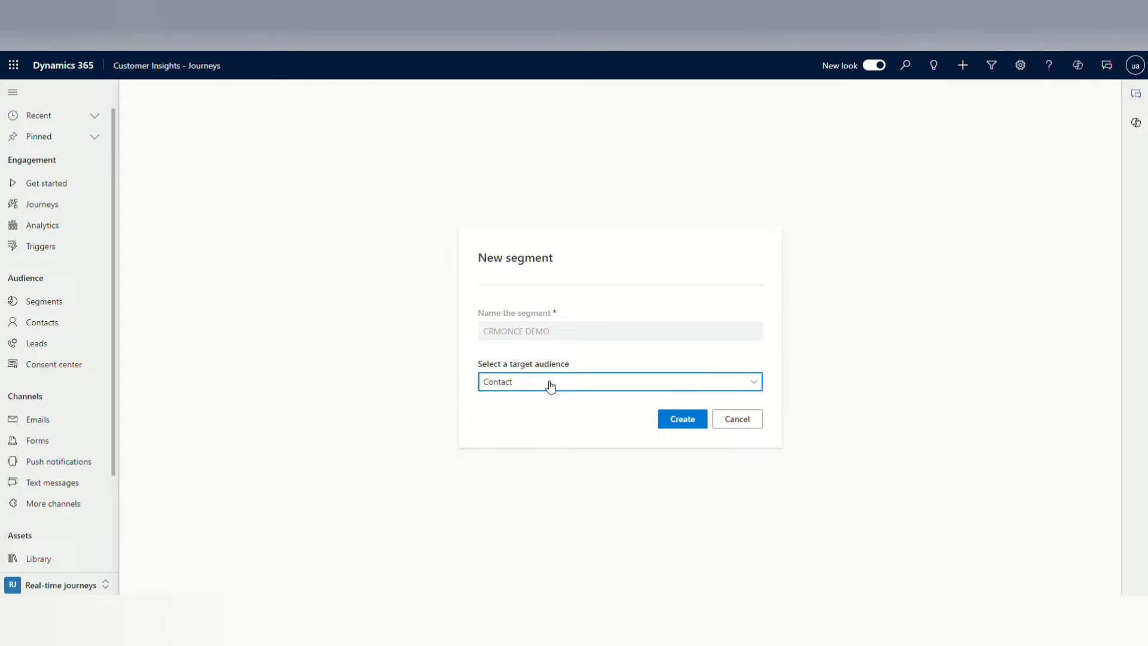
left_click(619, 382)
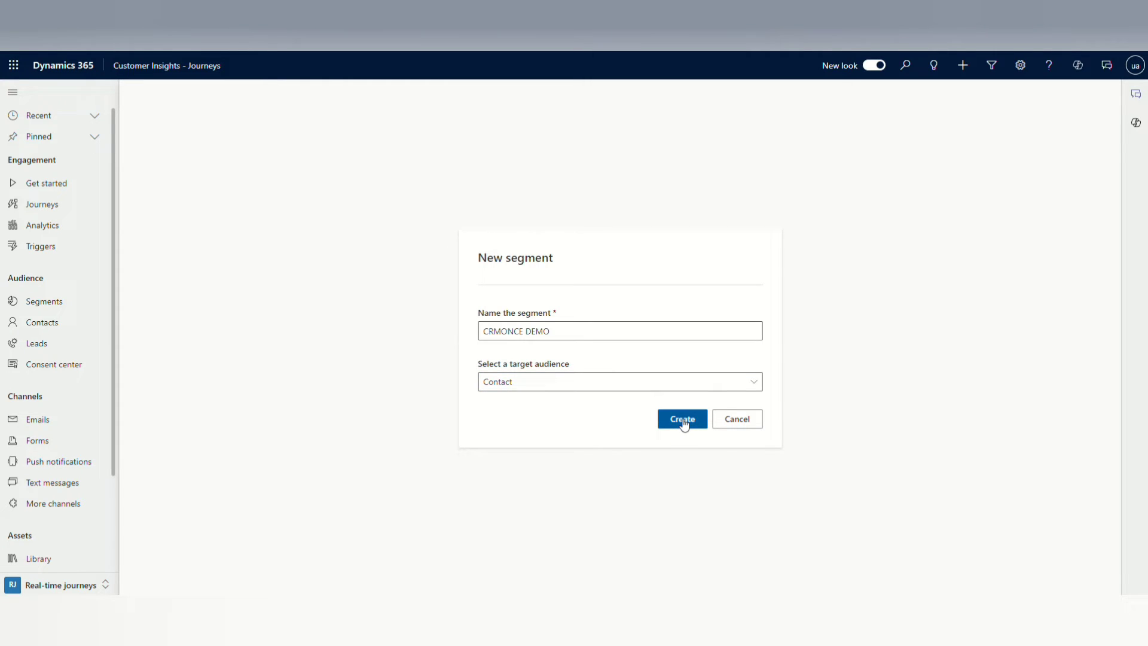
- Create the draft segment and add a Job Title condition to Group 1
left_click(681, 418)
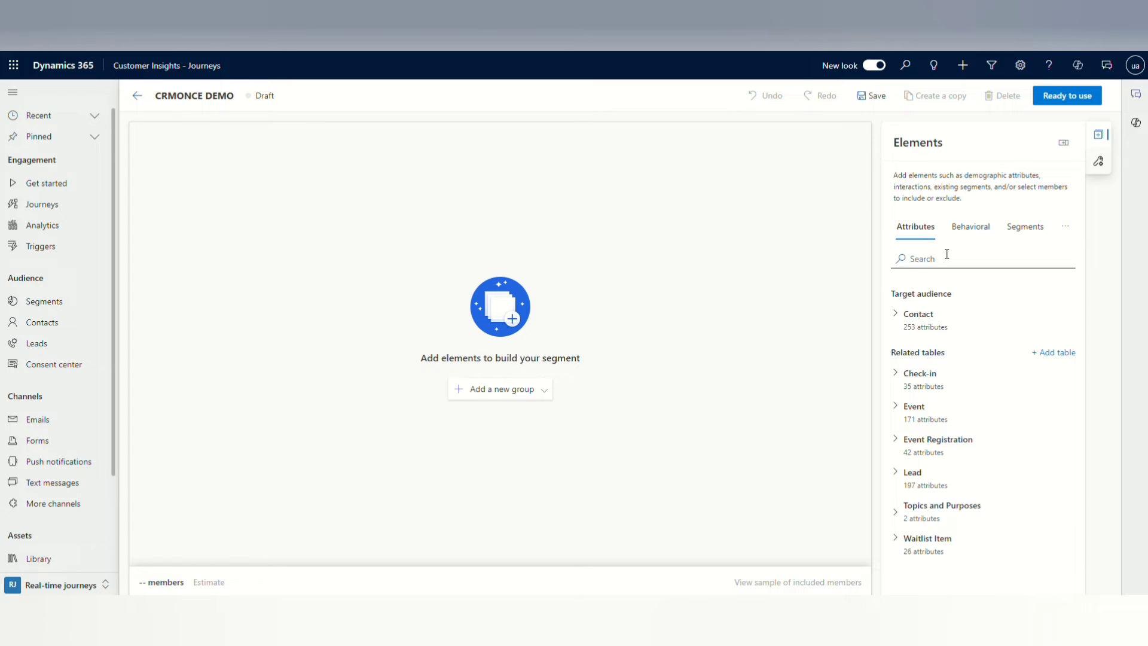
left_click(945, 258)
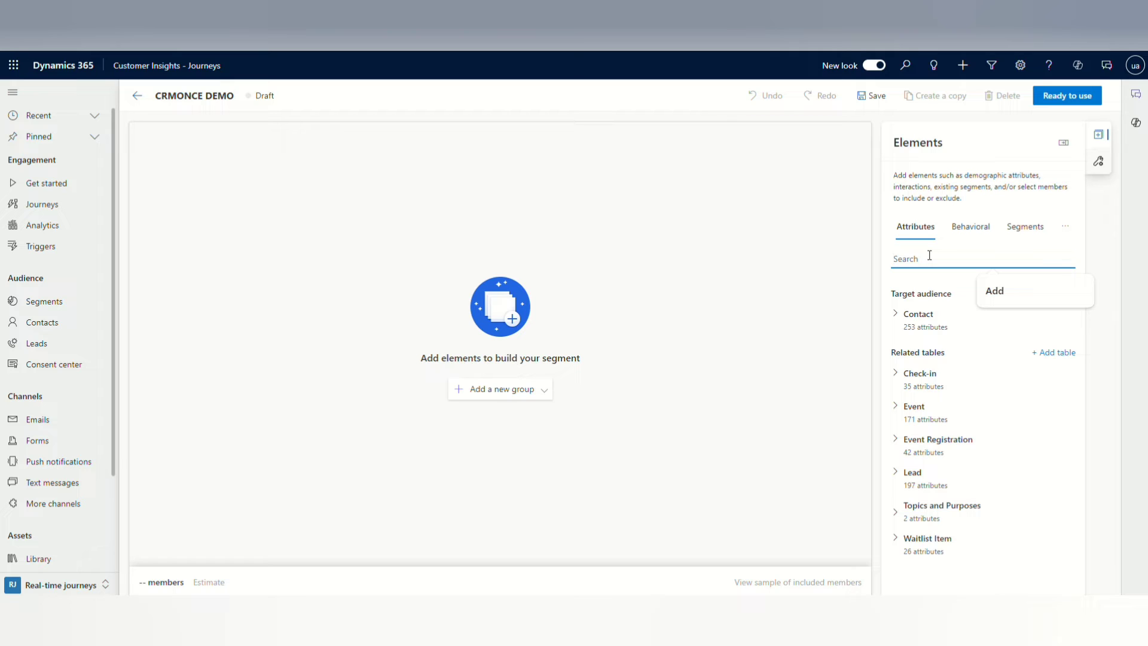
type("Job")
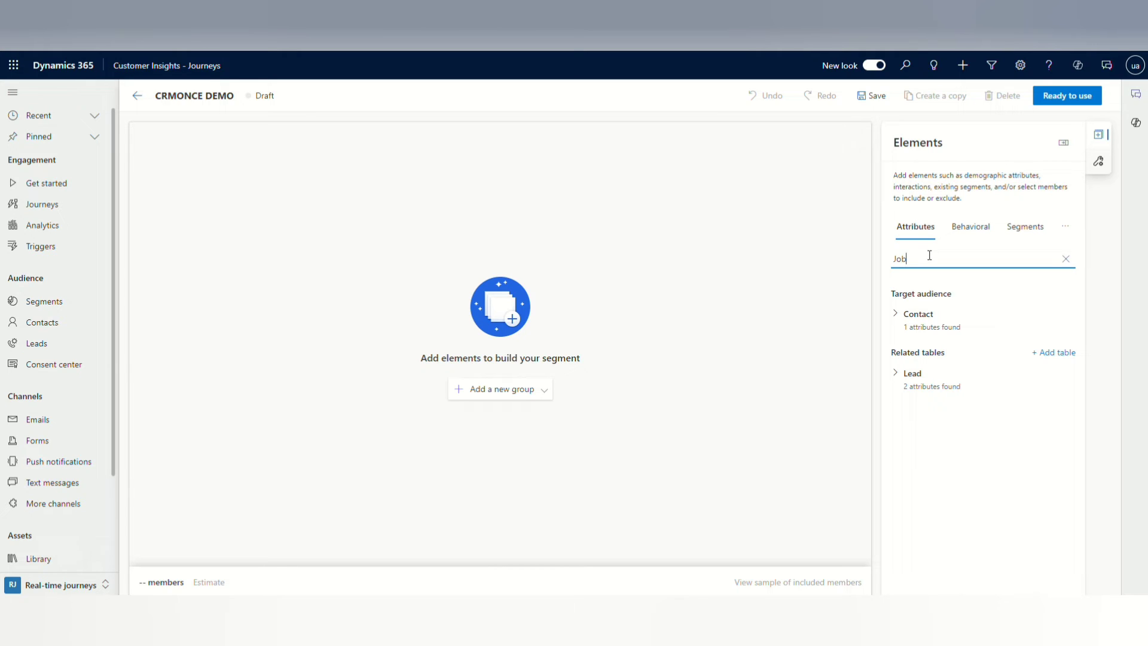
left_click(896, 315)
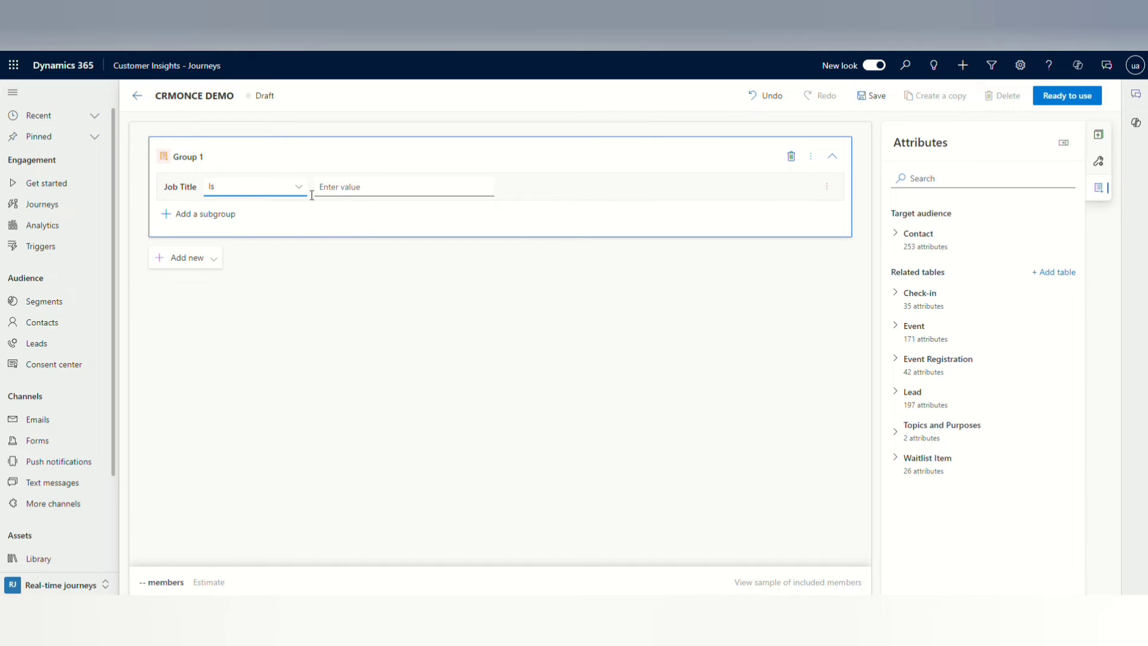
- Make the Job Title condition read Contains CRMONCE
left_click(252, 187)
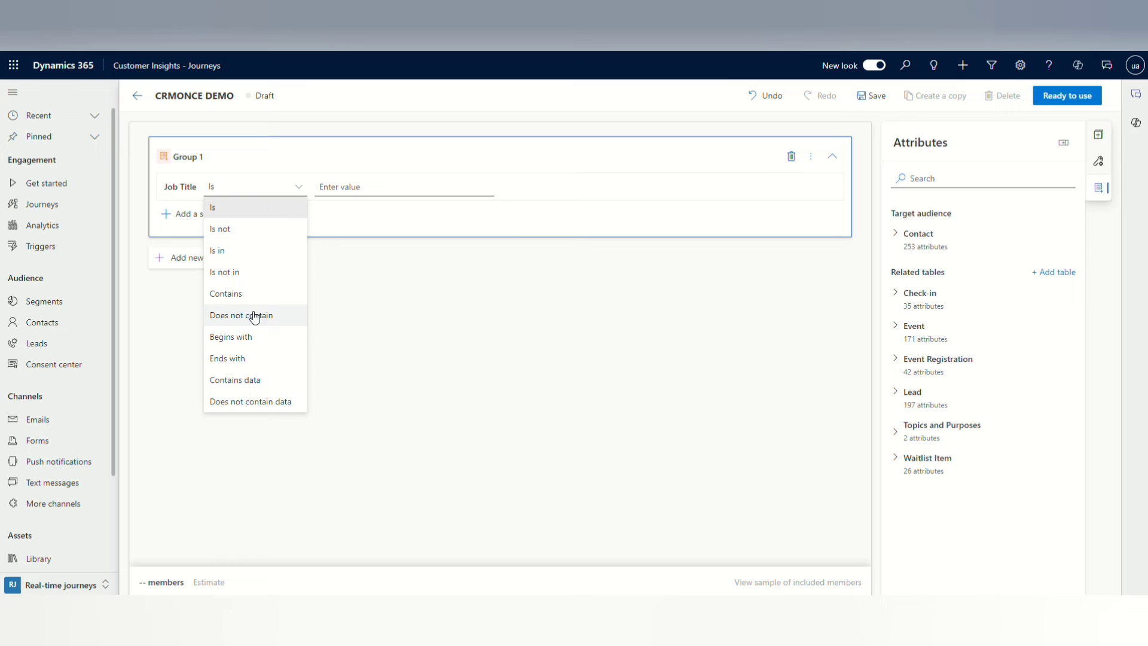
left_click(226, 293)
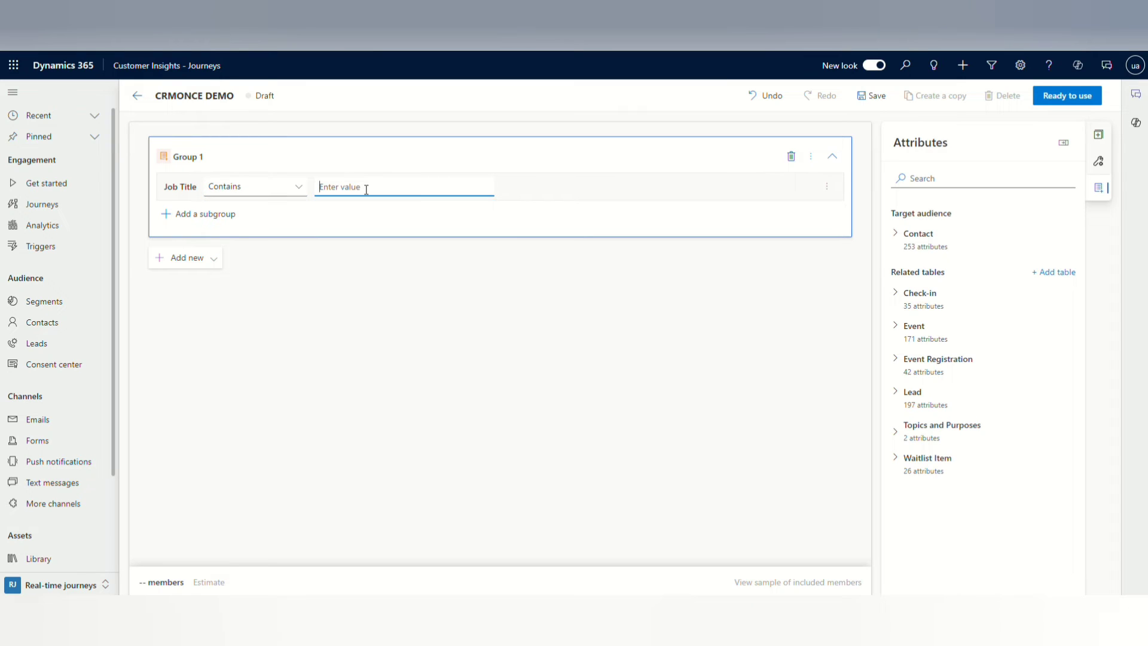
type("CRMONCCE")
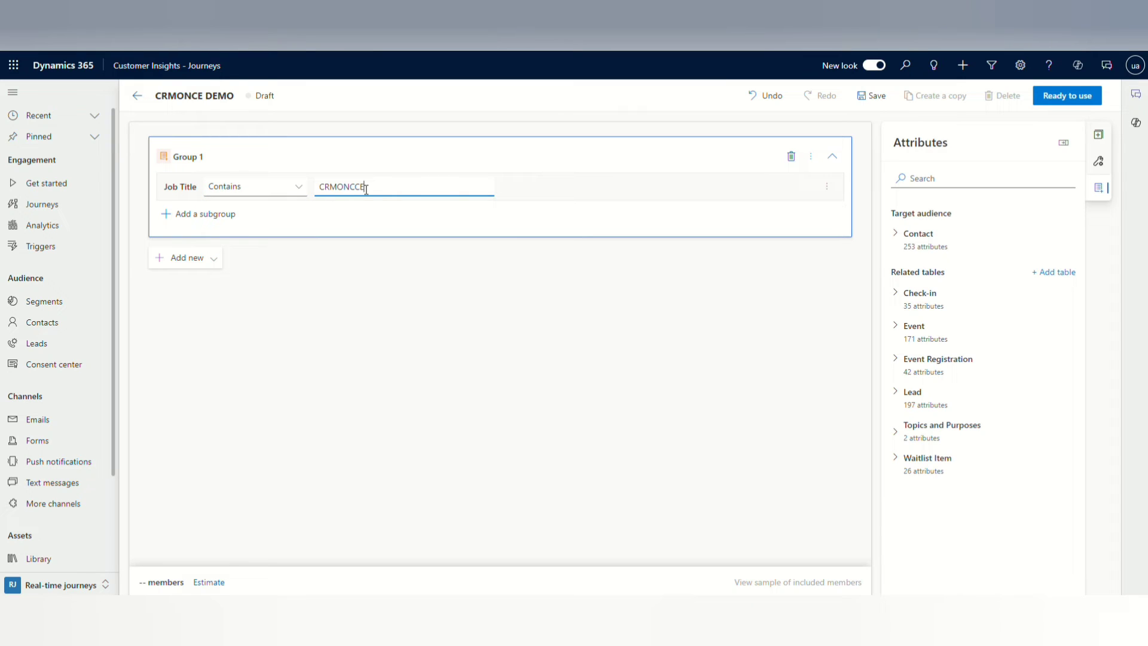
key("Backspace")
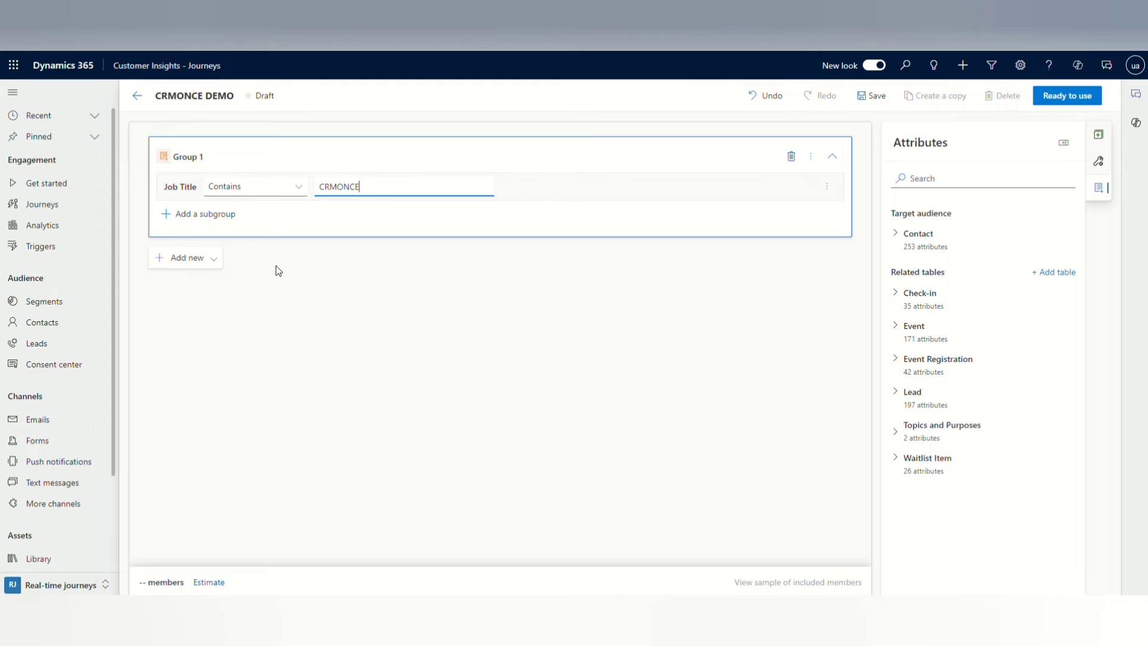
left_click(184, 257)
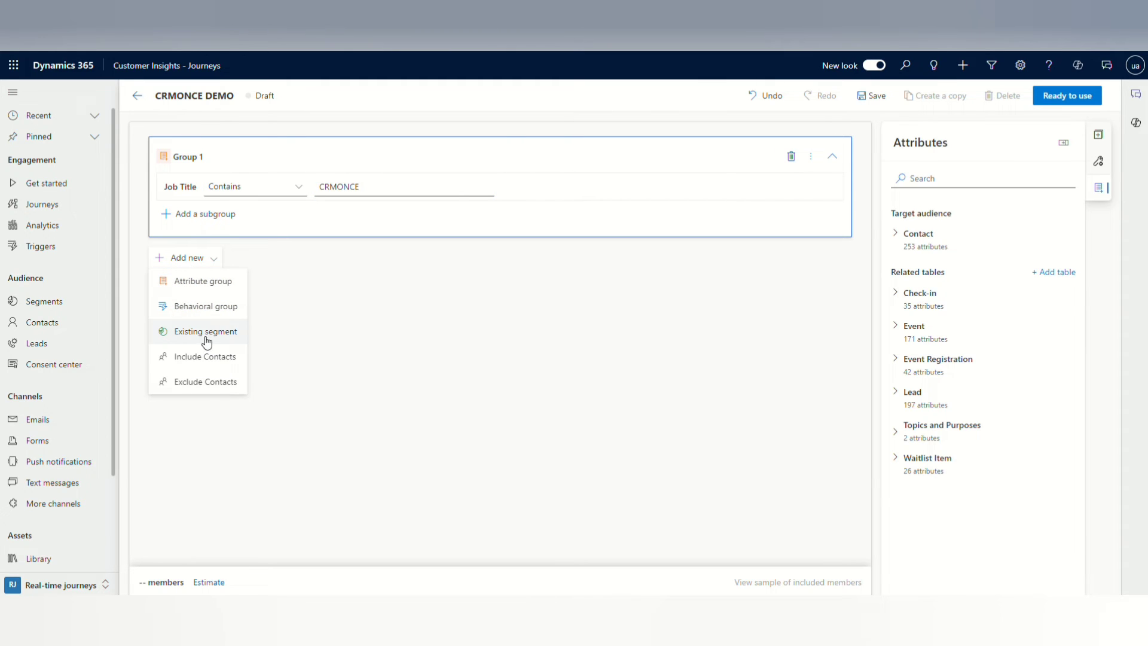
- Add a second attribute group joined to Group 1 with or
left_click(203, 280)
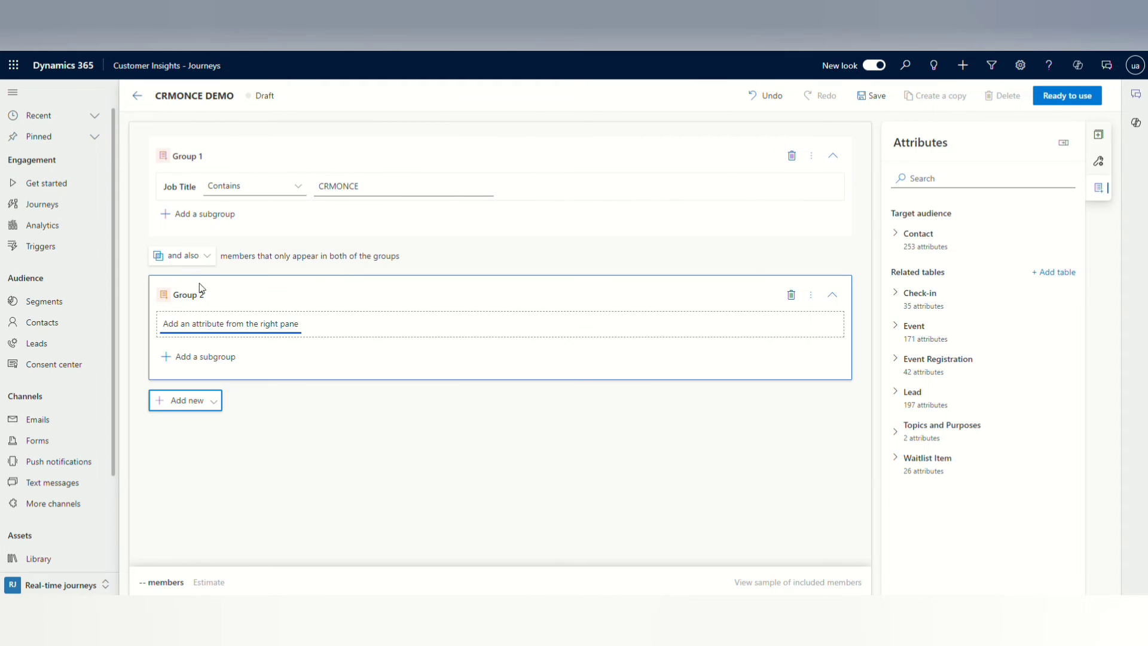
left_click(182, 255)
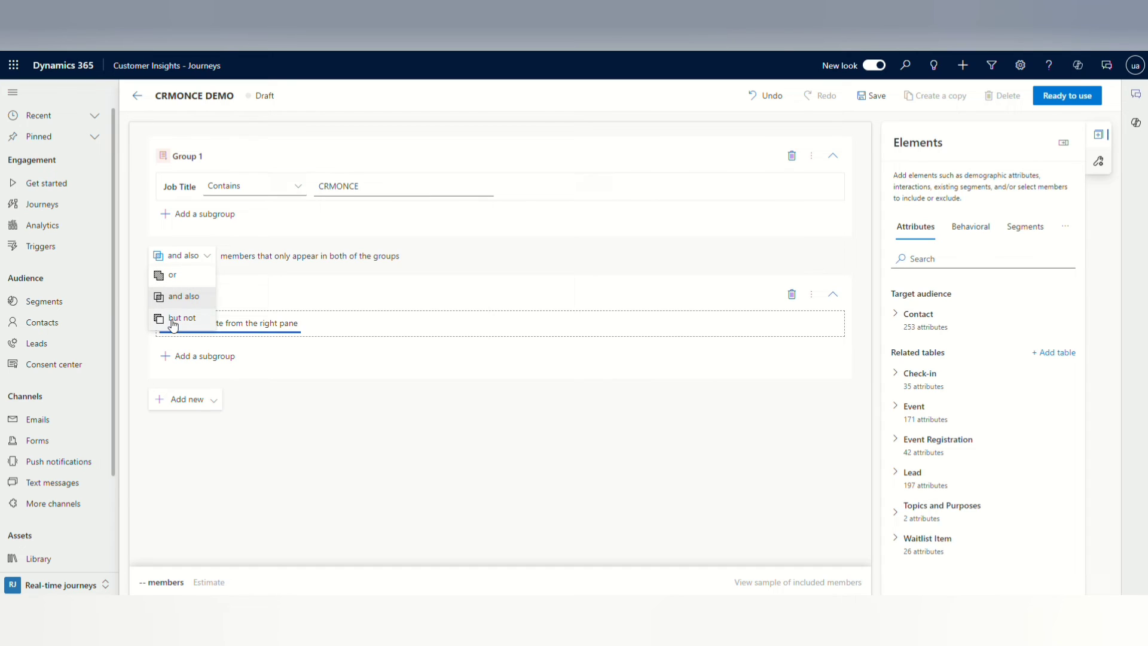
left_click(171, 275)
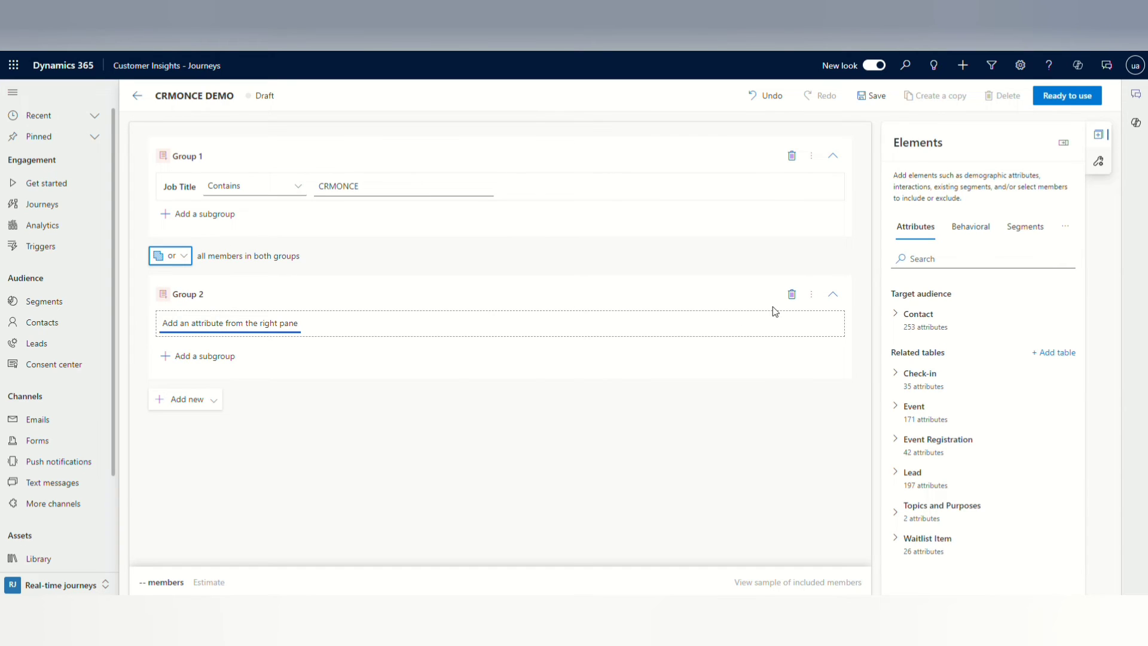
type("First")
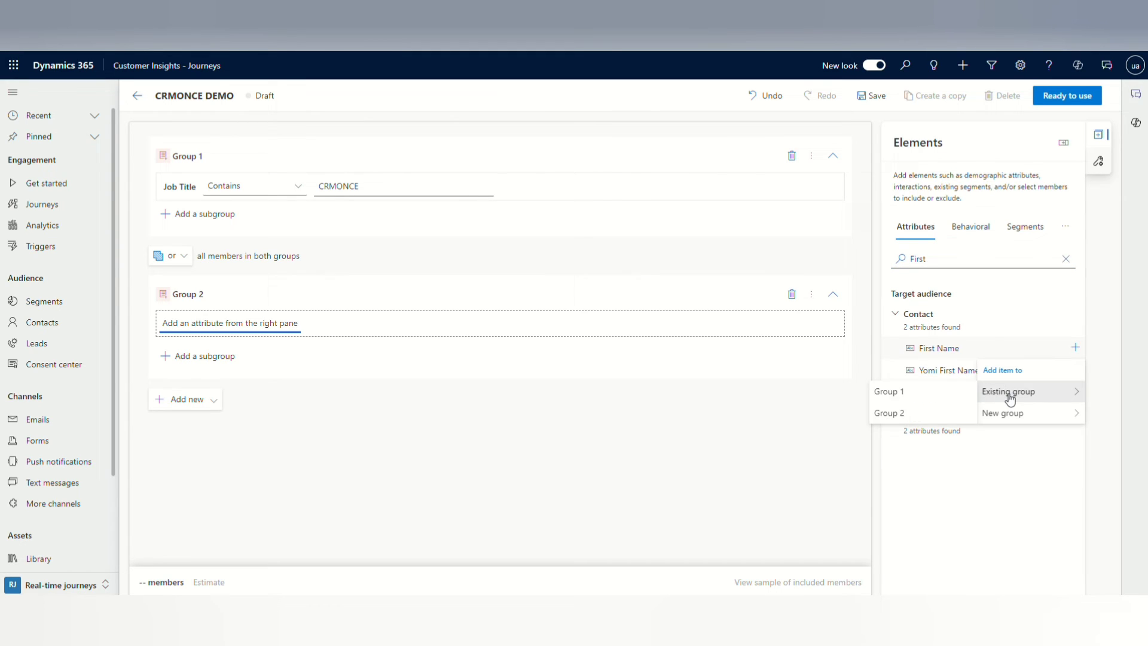
- Give Group 2 a First Name condition set to Begins with B
left_click(889, 413)
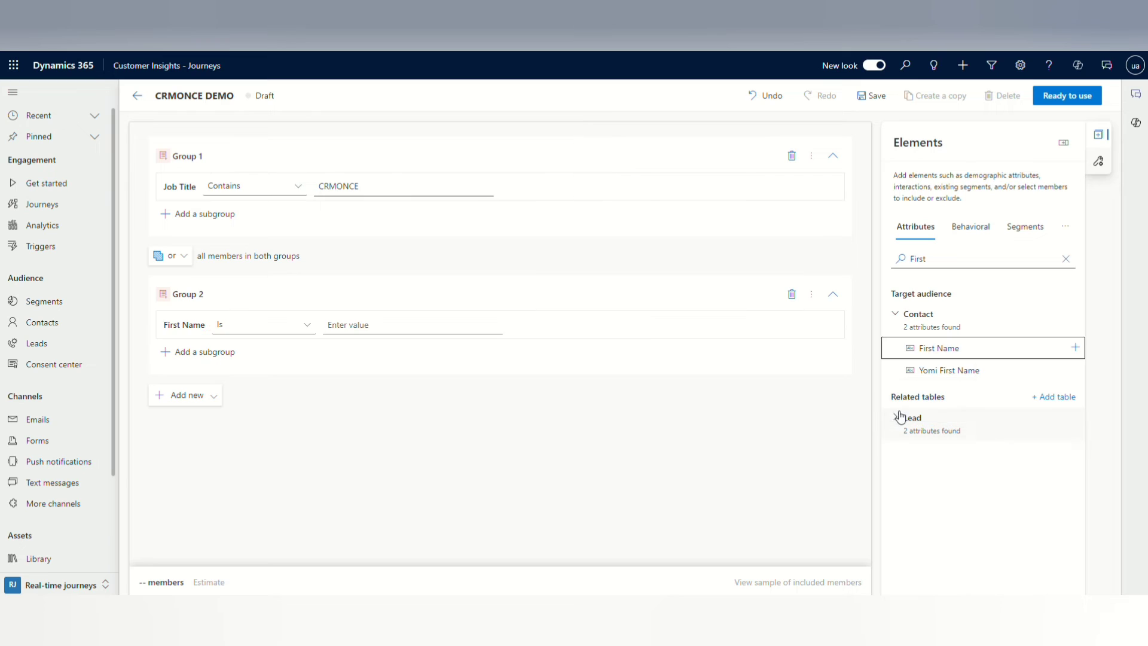
left_click(262, 324)
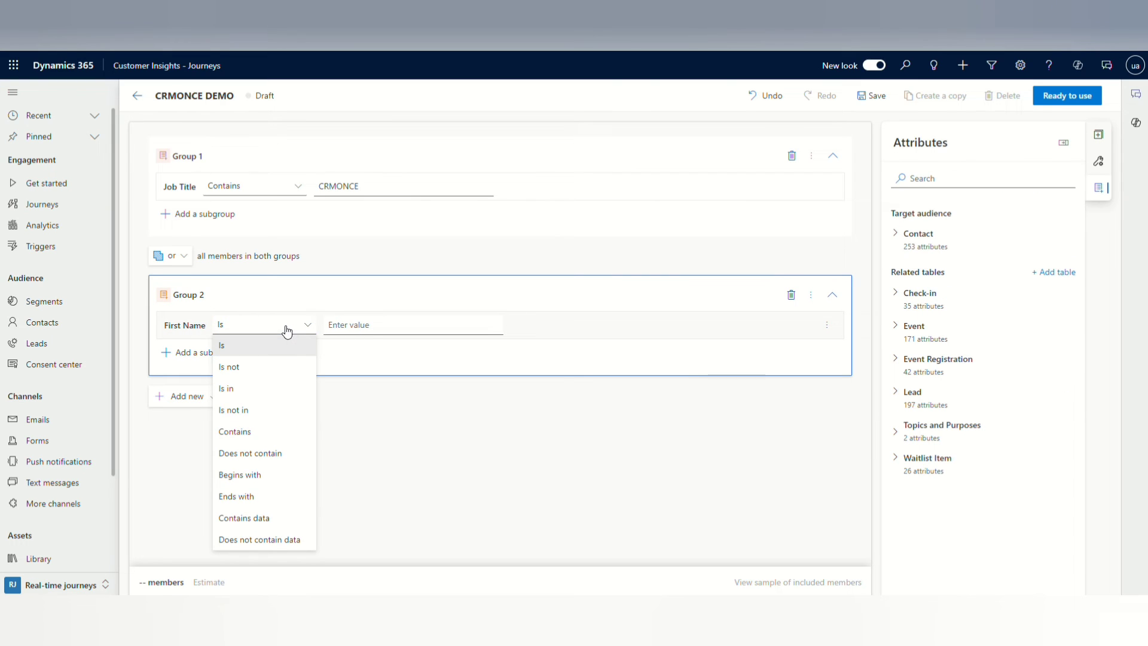
left_click(239, 475)
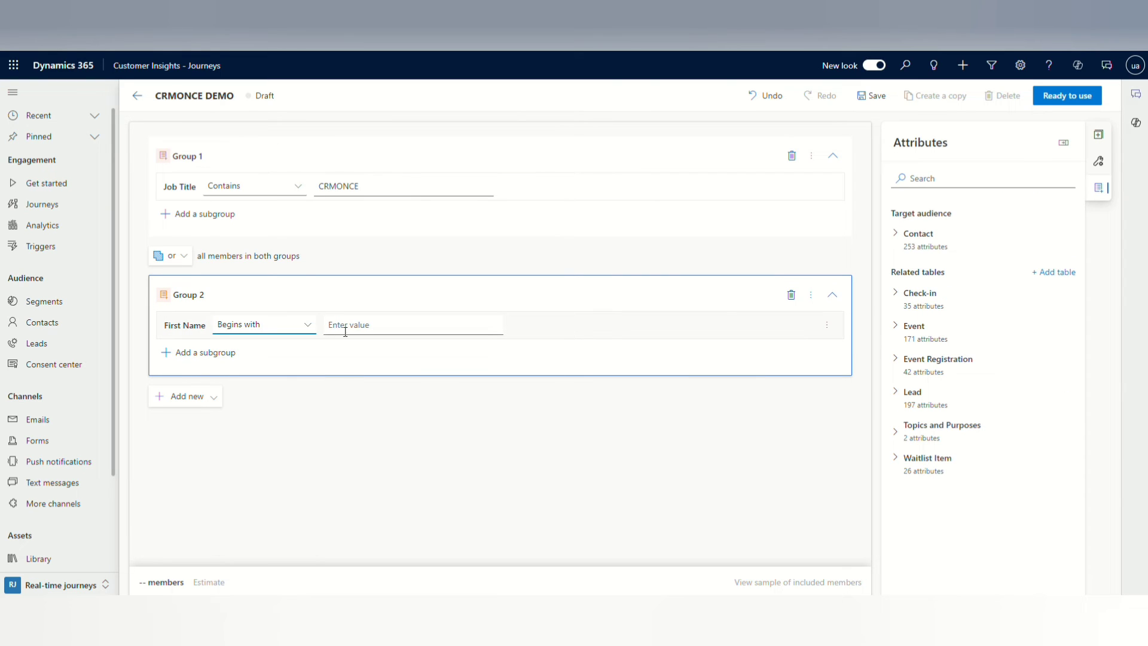
type("B")
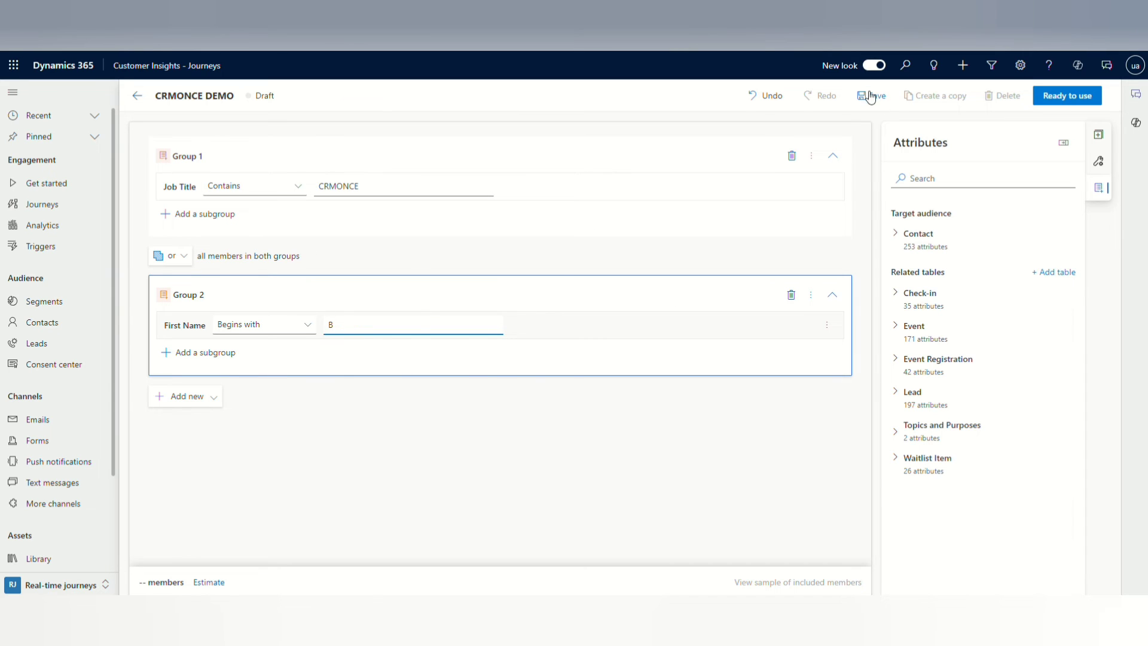
- Save the segment, estimate it at 12 members and show a sample of included members
left_click(871, 95)
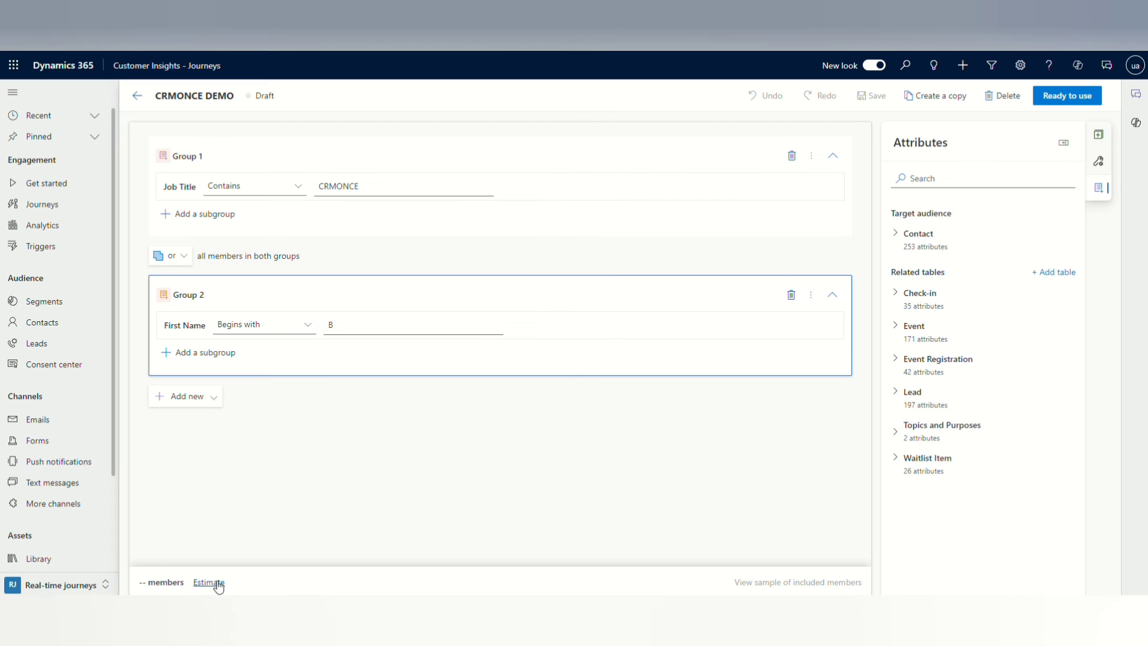
left_click(209, 583)
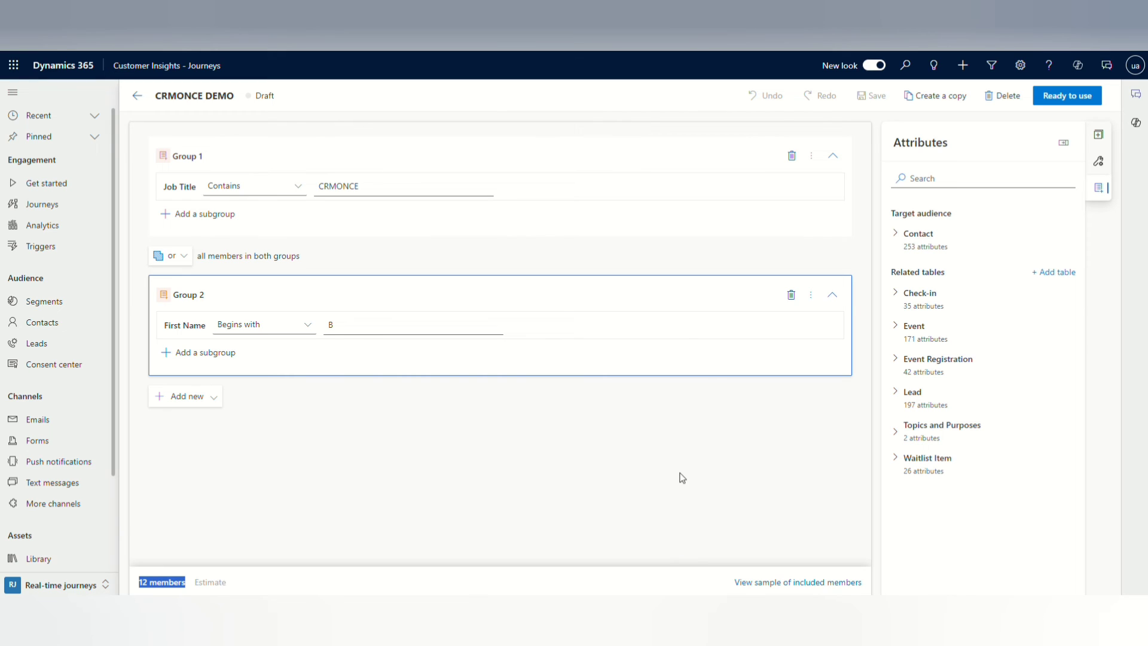
left_click(798, 583)
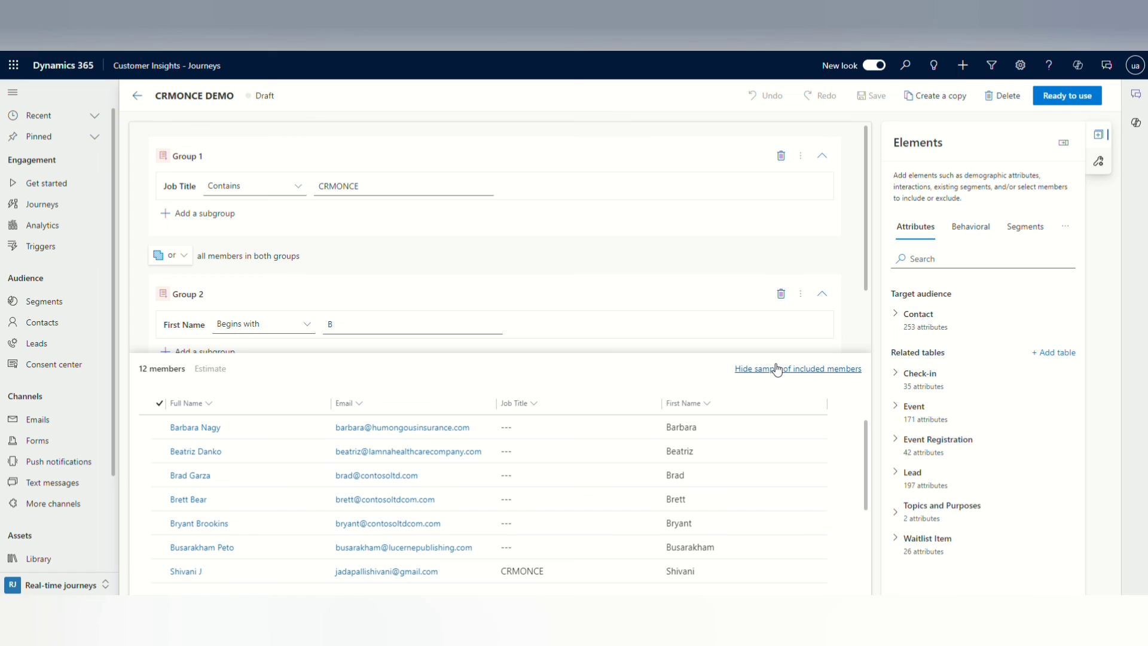
- Hide the member sample and mark CRMONCE DEMO Ready to use
left_click(798, 369)
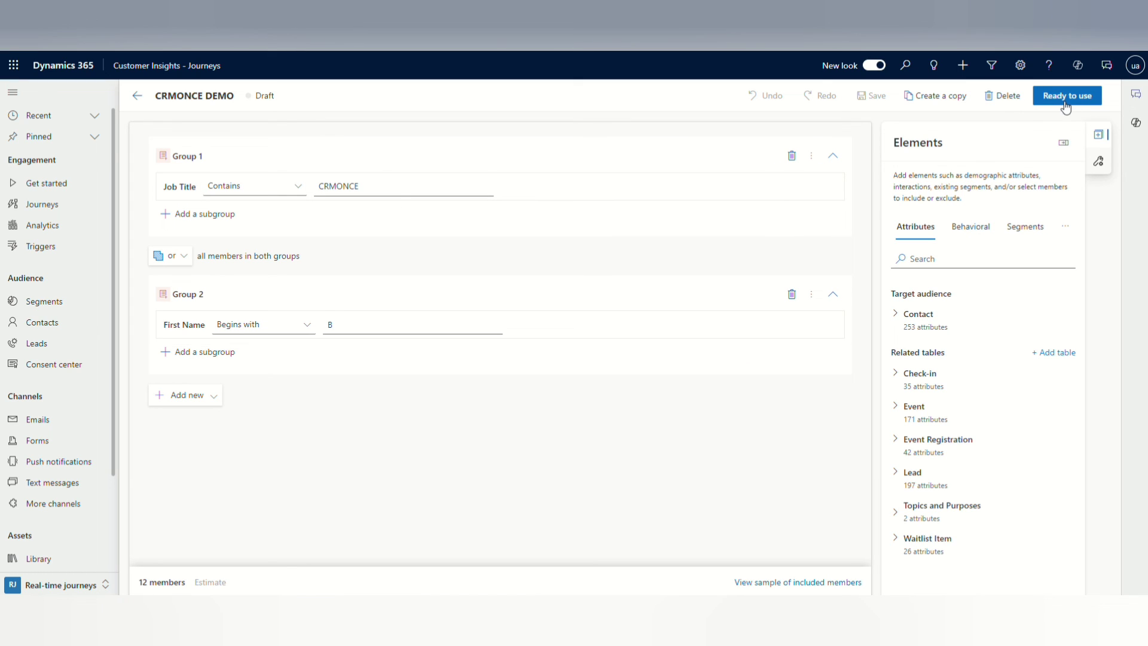
left_click(1066, 96)
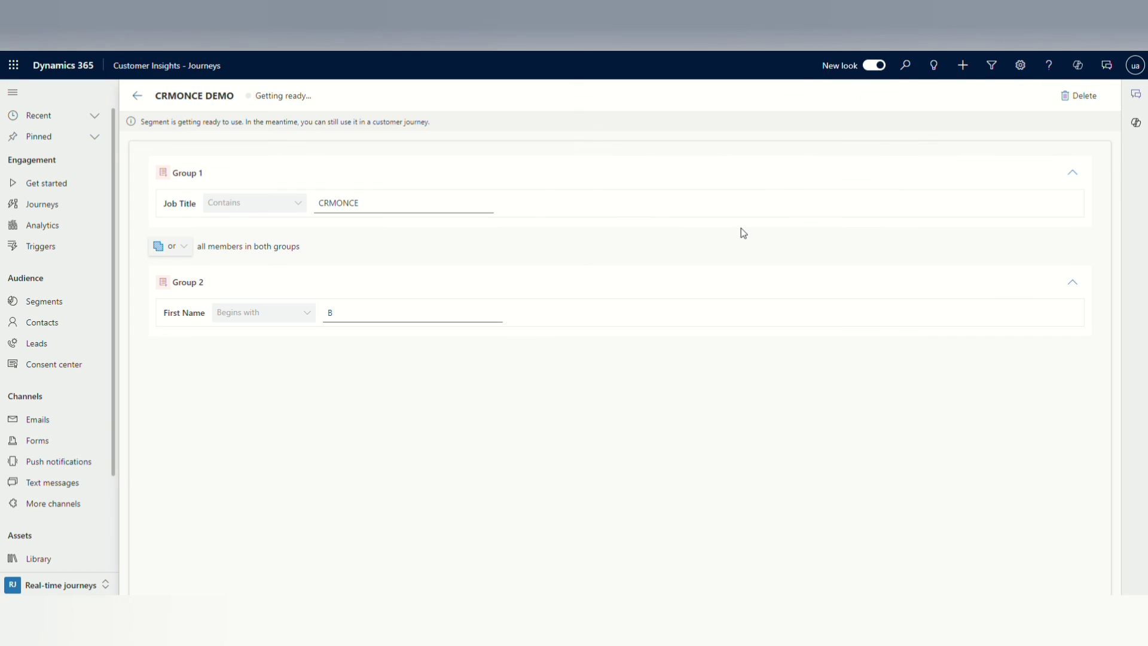